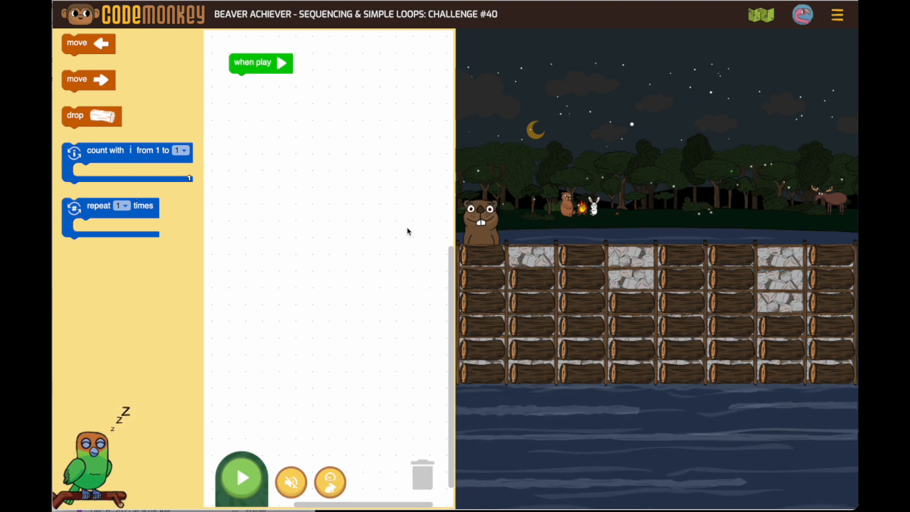
Snap a 'count with i from 1 to 1' loop under the 'when play' block
drag(128, 162, 261, 88)
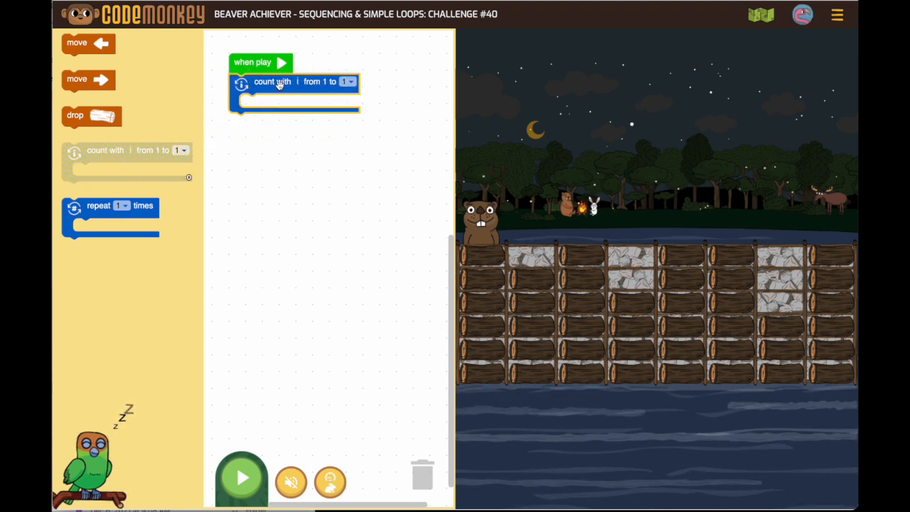
mouse_move(296, 87)
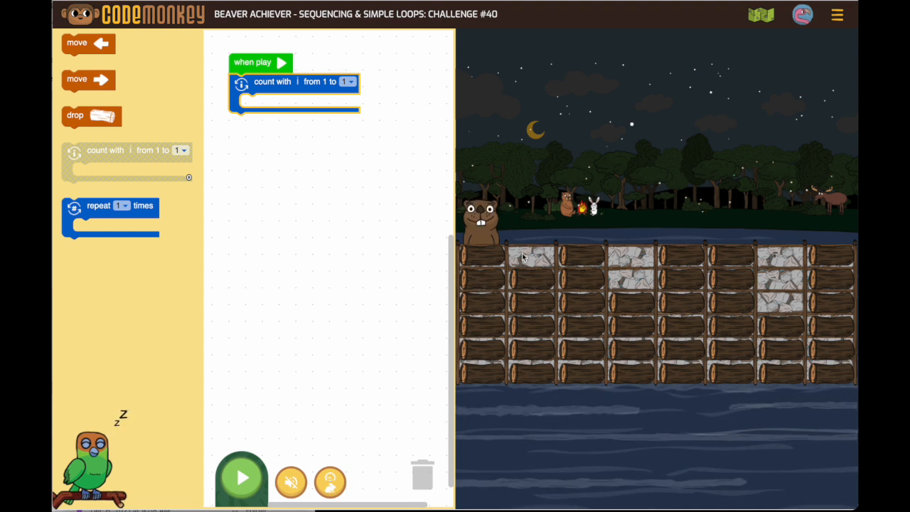
mouse_move(555, 235)
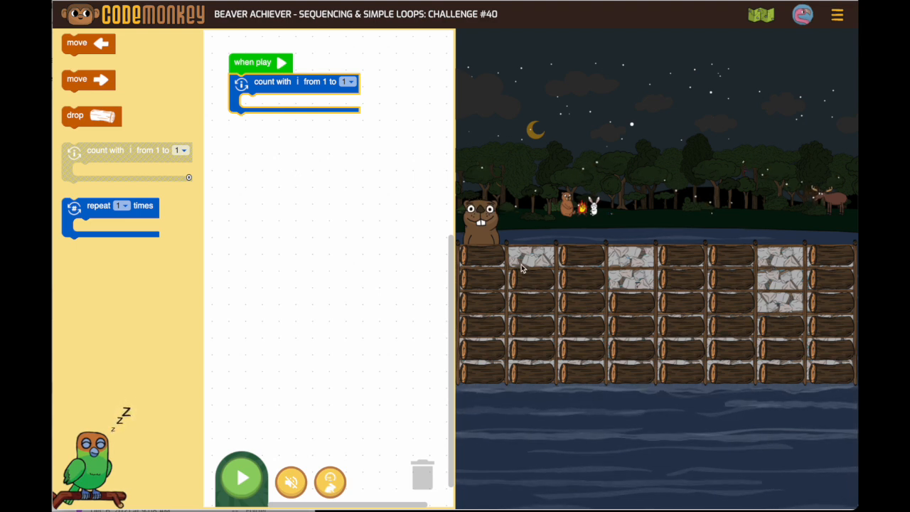
mouse_move(656, 286)
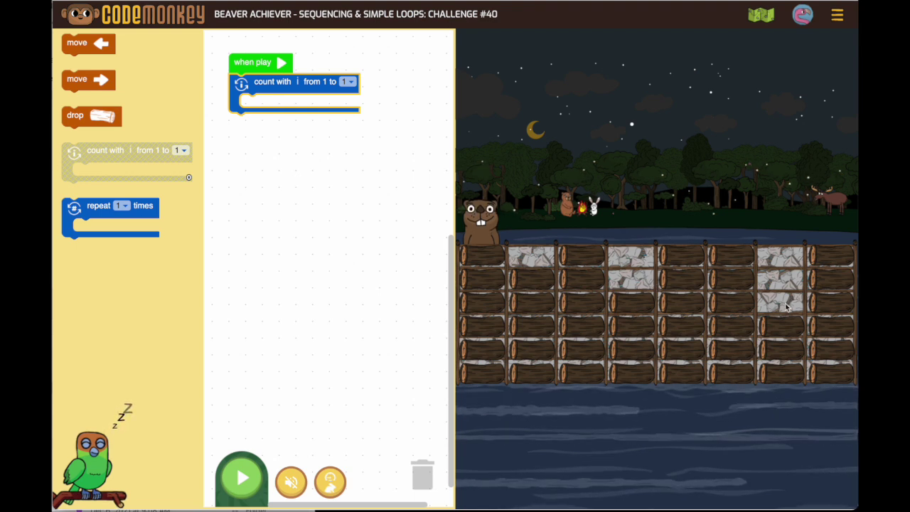
Set the count loop to end at 3 and nest a repeat loop containing a 'move right' step
click(350, 81)
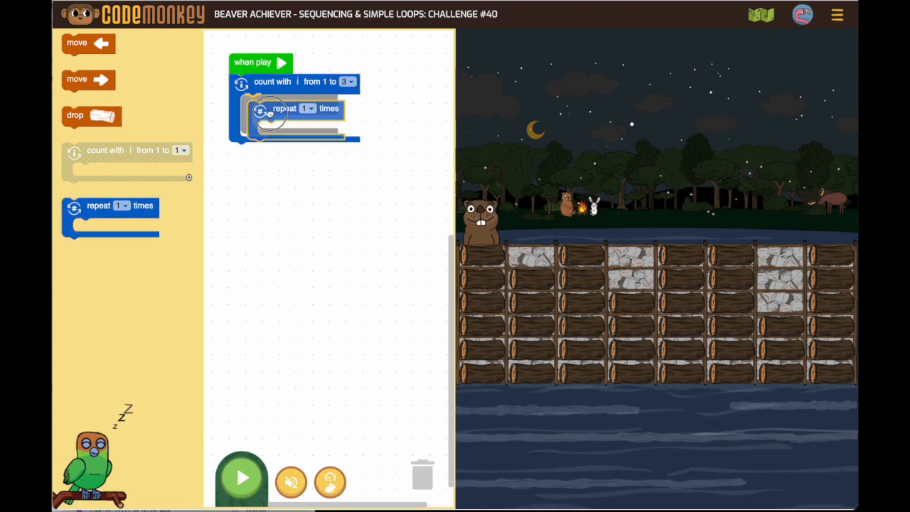
click(301, 103)
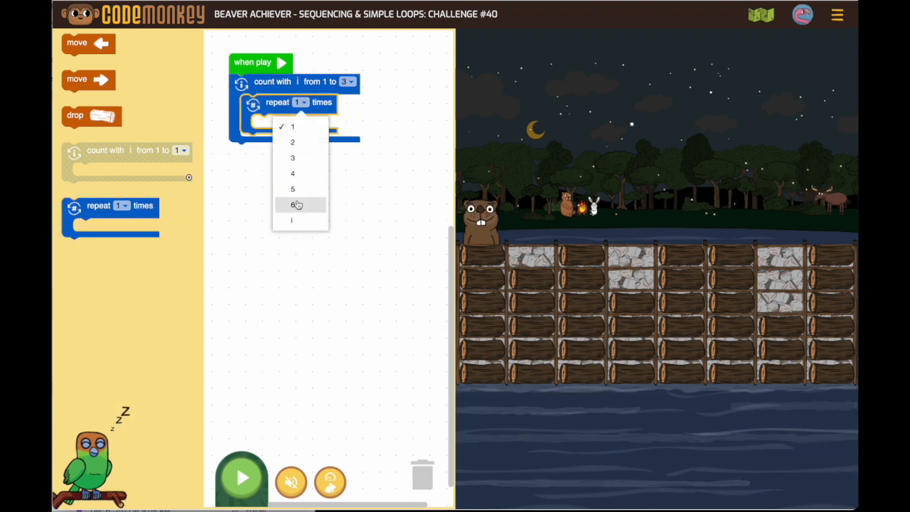
click(293, 125)
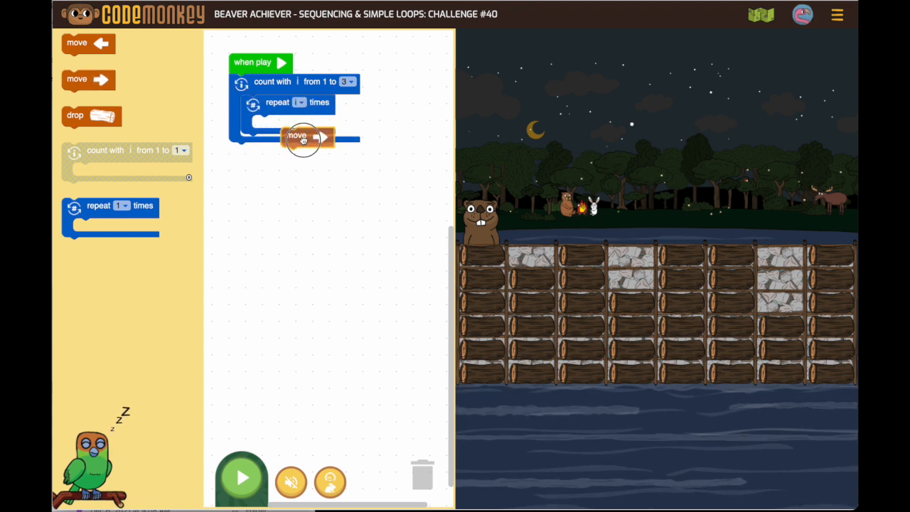
drag(302, 140, 278, 125)
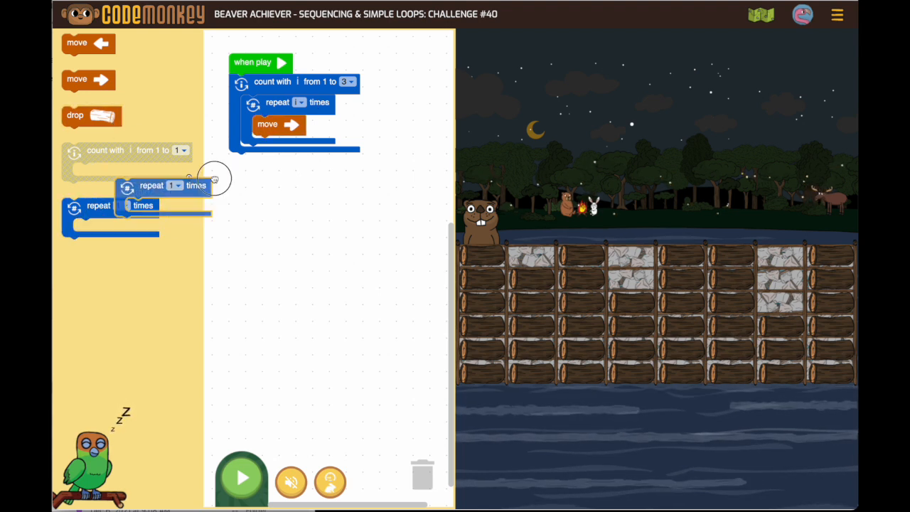
Add a second repeat loop after the move loop, set its count, holding a 'drop' step
drag(171, 185, 295, 152)
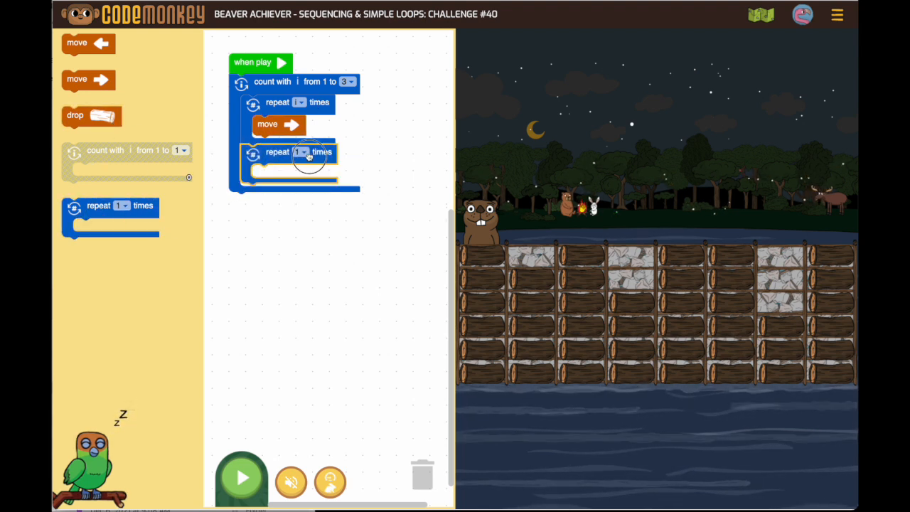
click(299, 151)
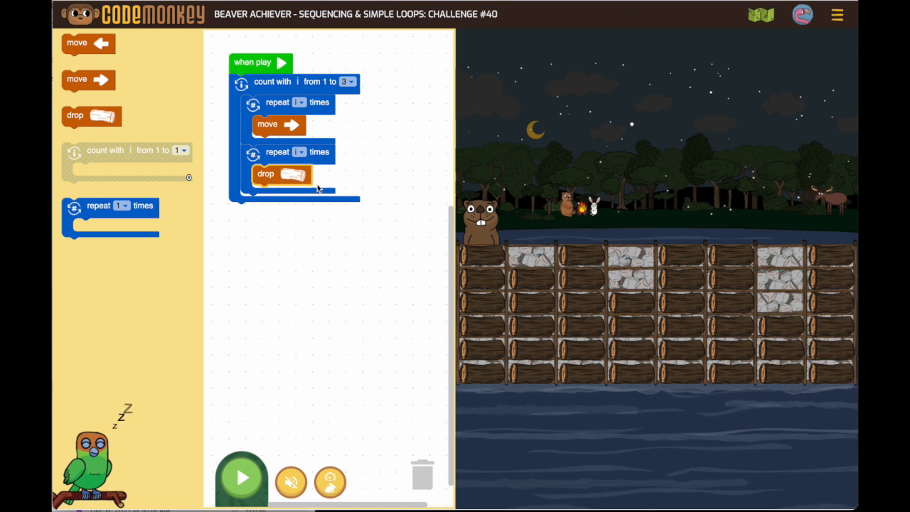
mouse_move(491, 239)
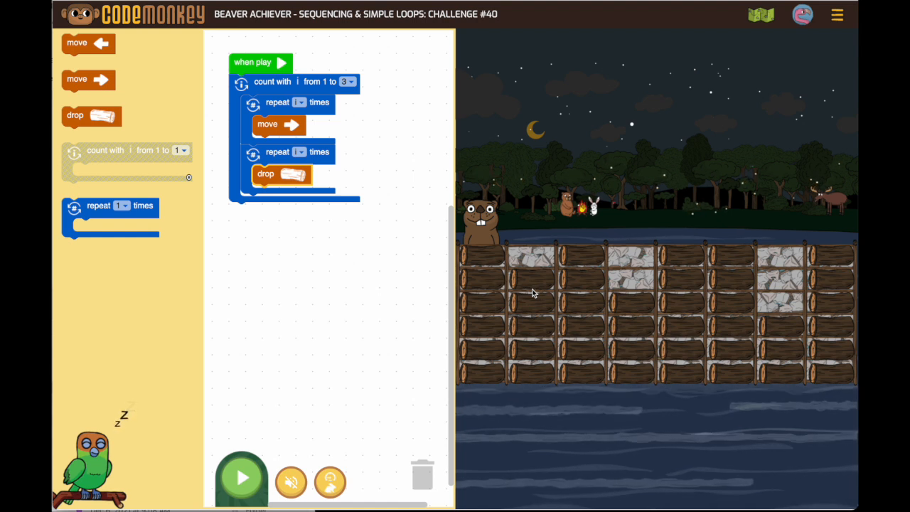
Run the program so the beaver fills every dam gap and the challenge completes
click(243, 478)
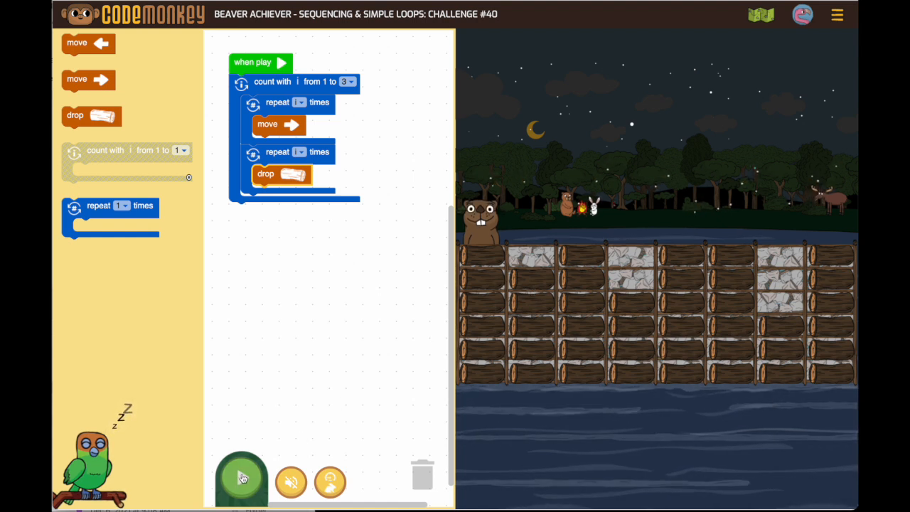
click(240, 479)
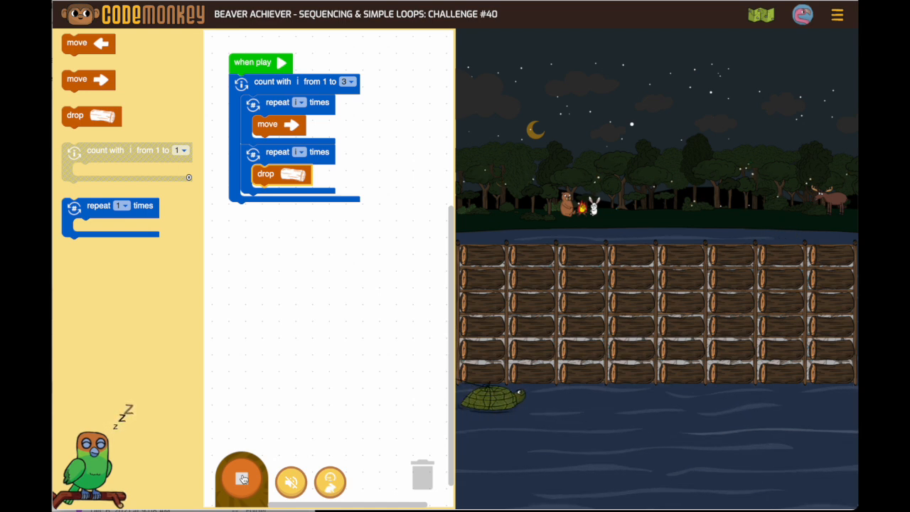
click(242, 483)
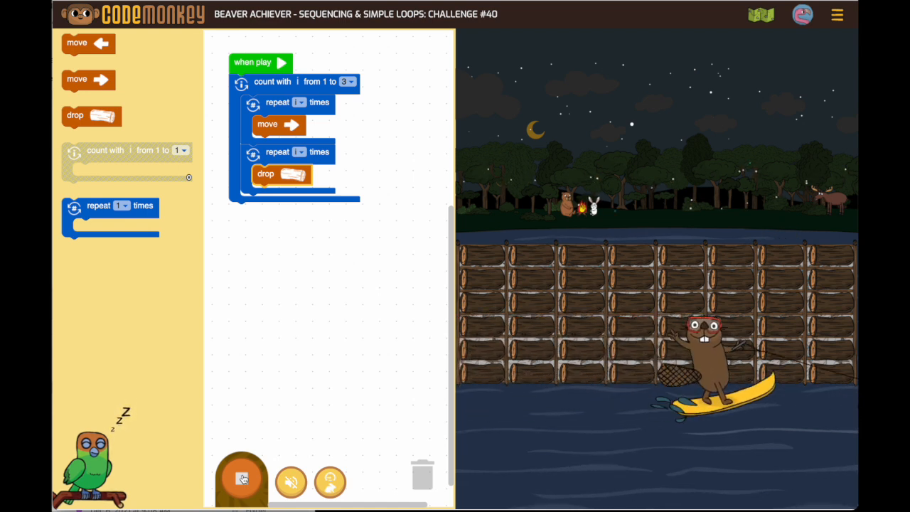
click(242, 479)
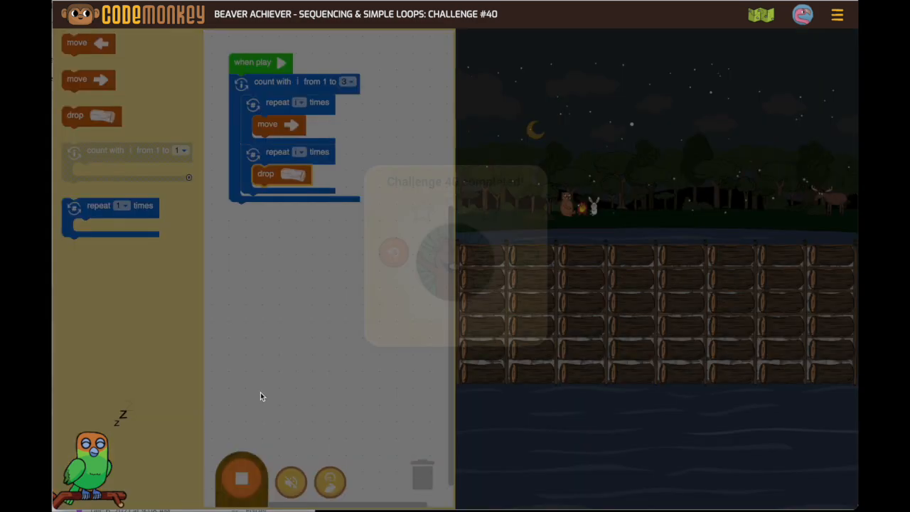